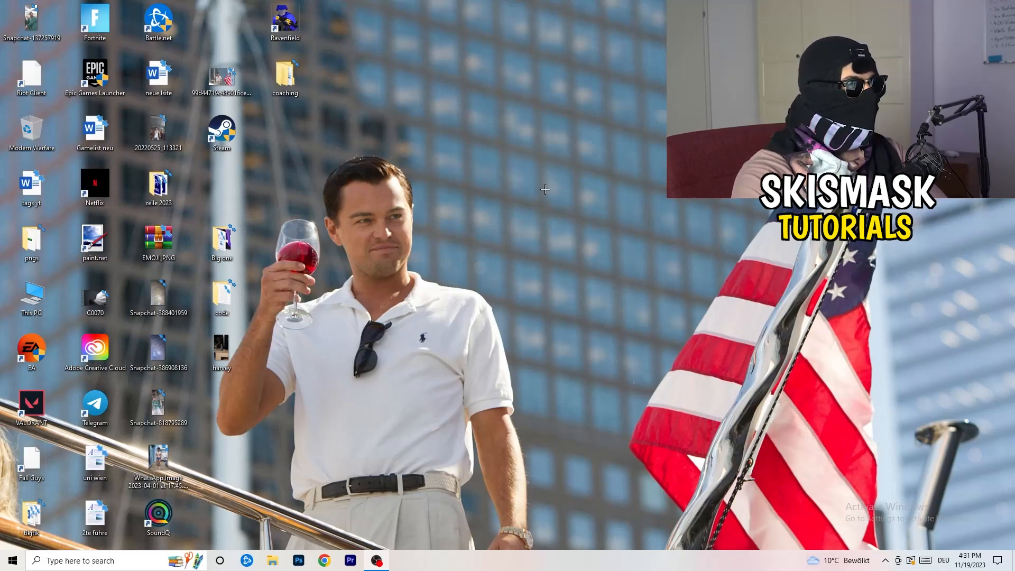
- Right-click an empty desktop area to show the menu containing NVIDIA Control Panel
right_click(544, 189)
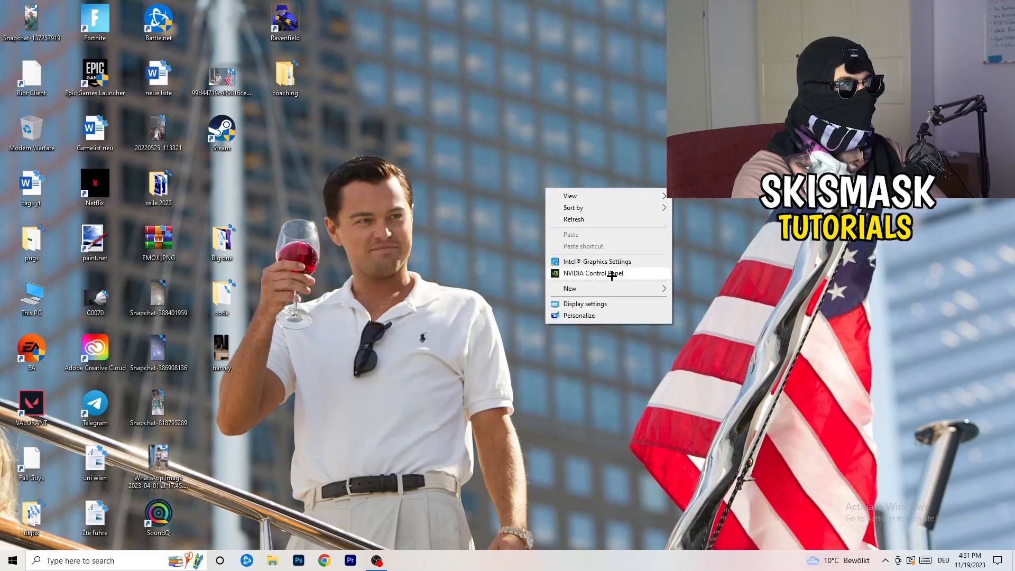
mouse_move(841, 356)
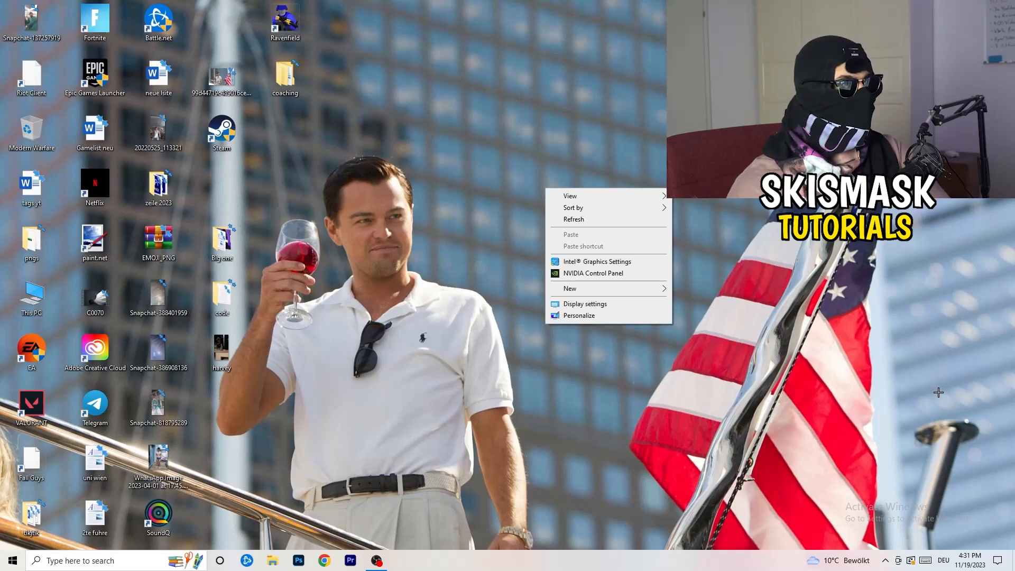
mouse_move(963, 401)
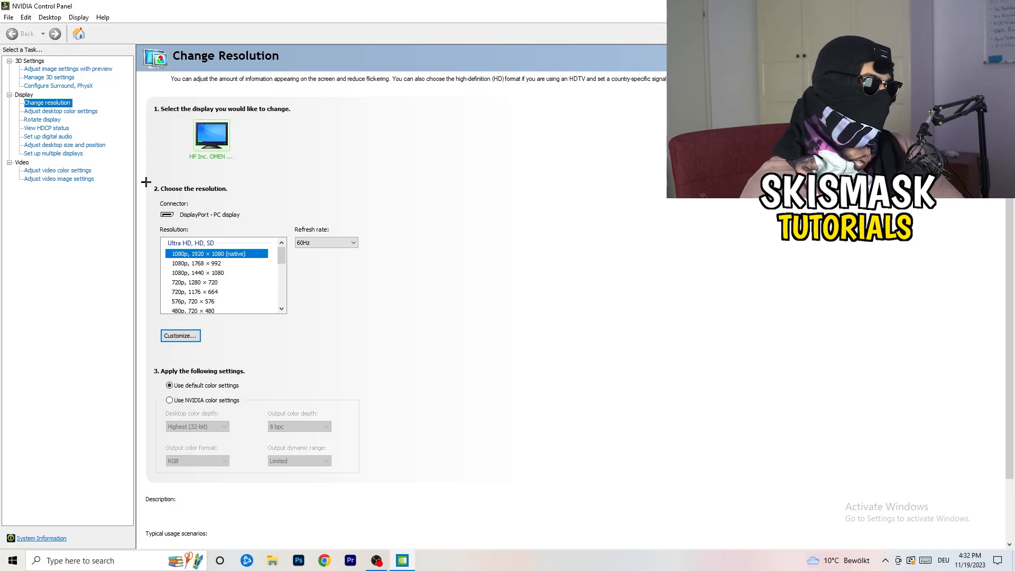
- Under Change Resolution, go to Customize and begin creating a custom resolution
left_click(180, 335)
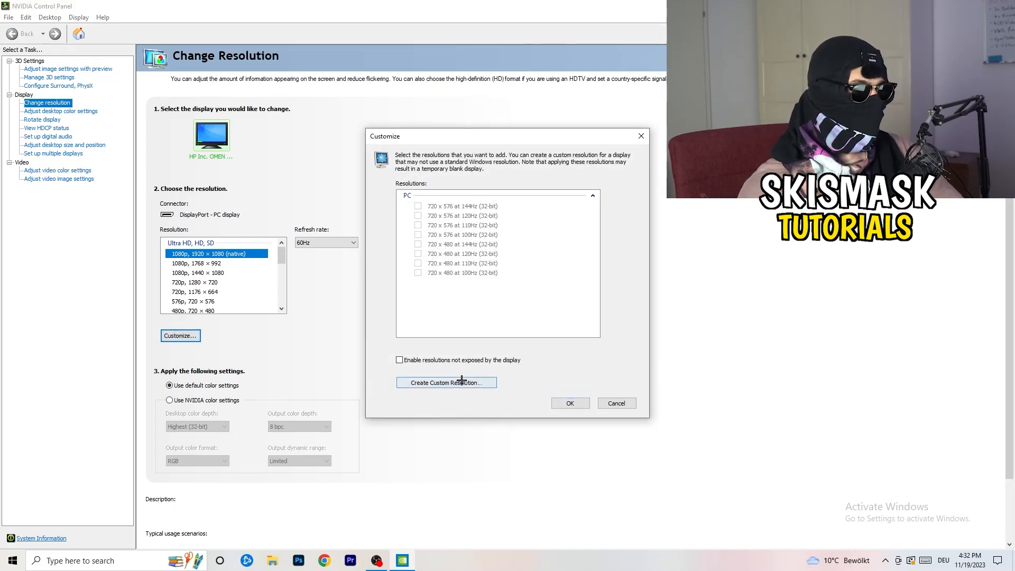
left_click(445, 381)
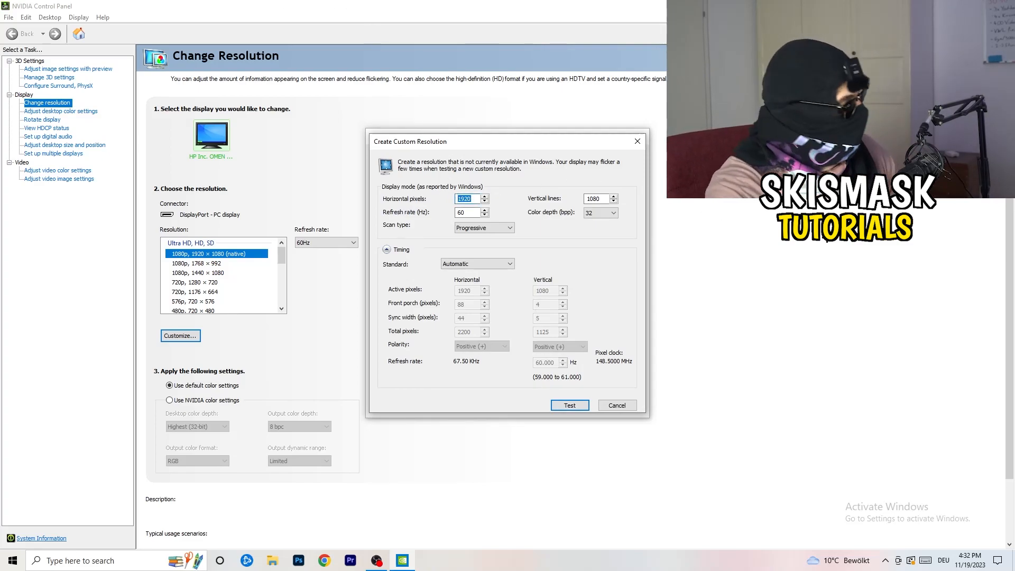
- Enter 1440 horizontal and 1040 vertical pixels for the custom resolution
type("1140")
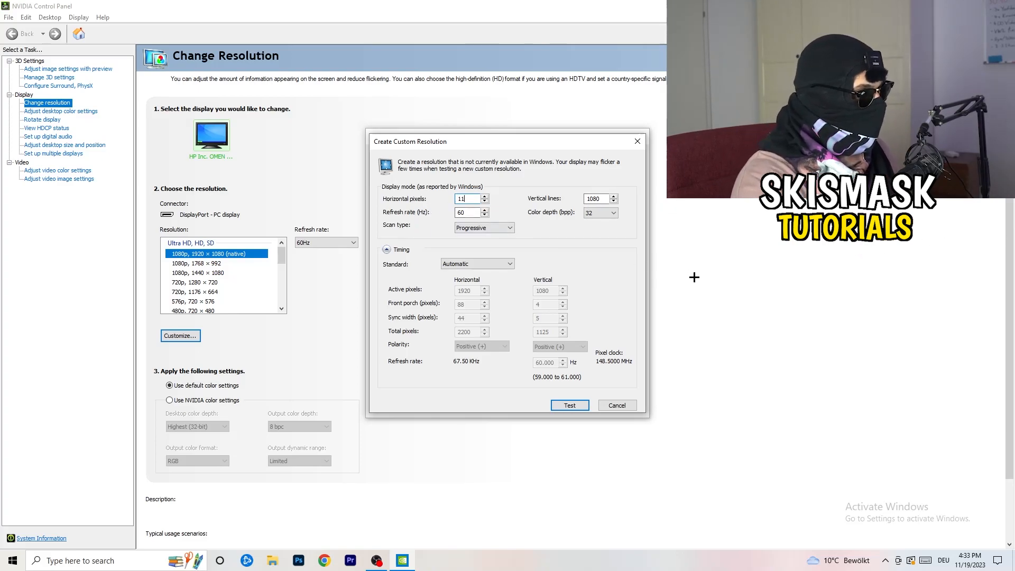
type("440")
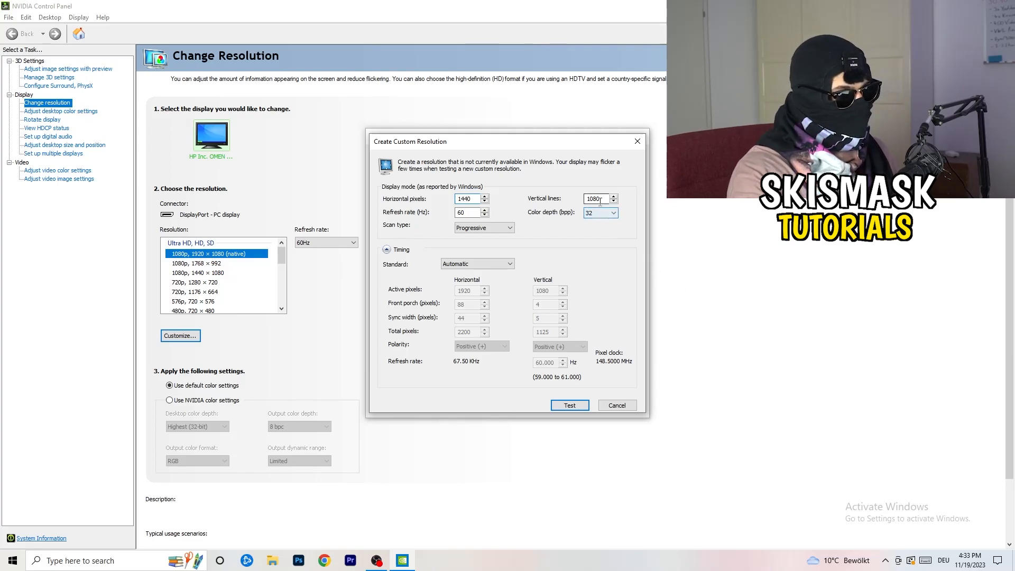
type("10")
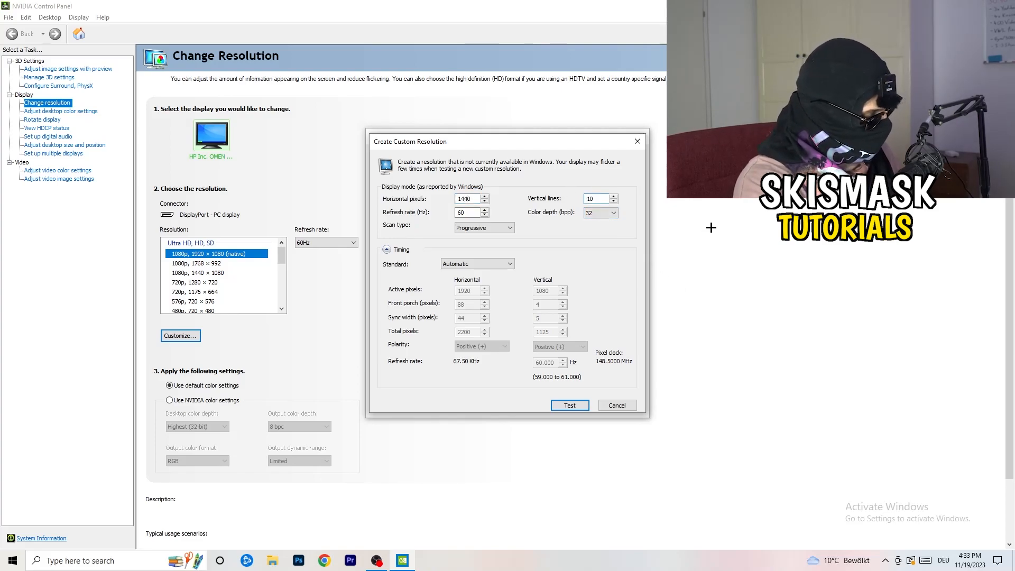
type("1040")
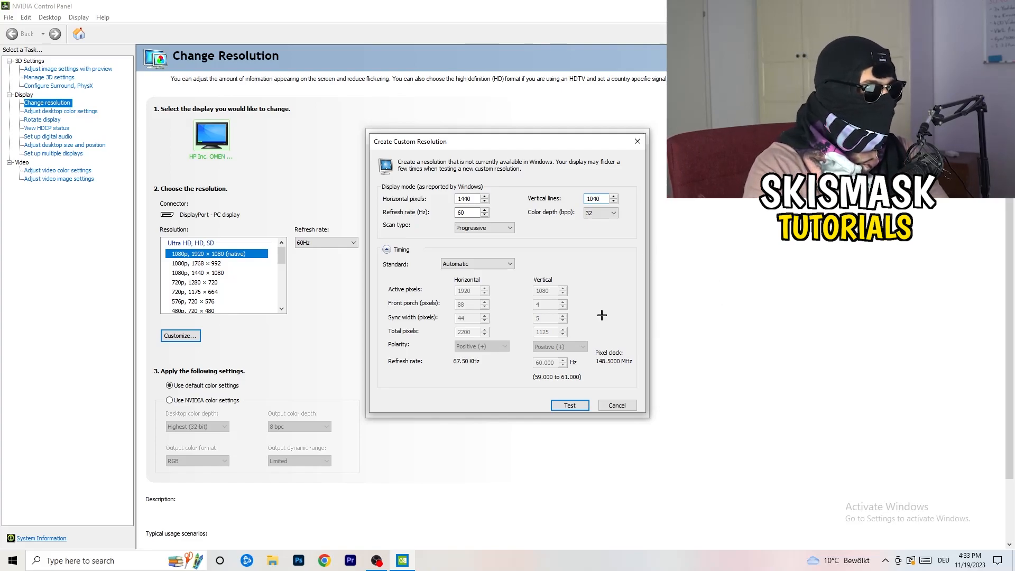
- Keep Progressive scan, set the timing standard to CVT reduced blank, and close the form
left_click(483, 227)
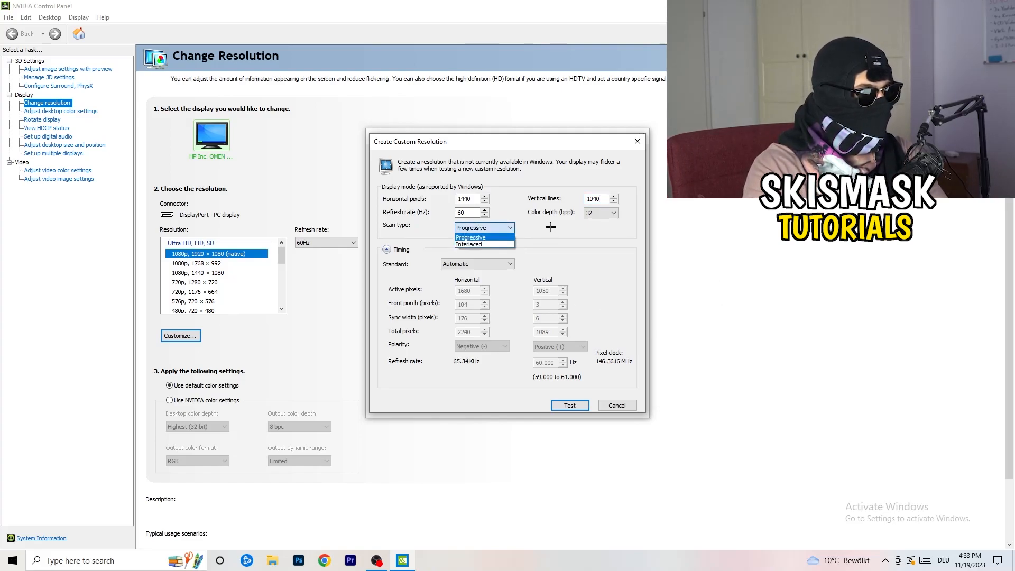
left_click(477, 263)
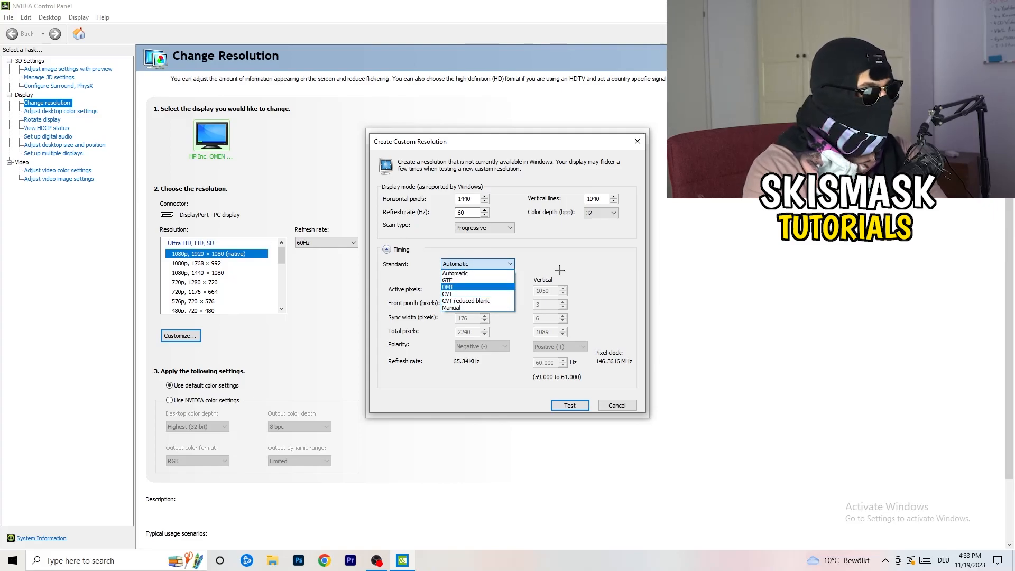
left_click(454, 273)
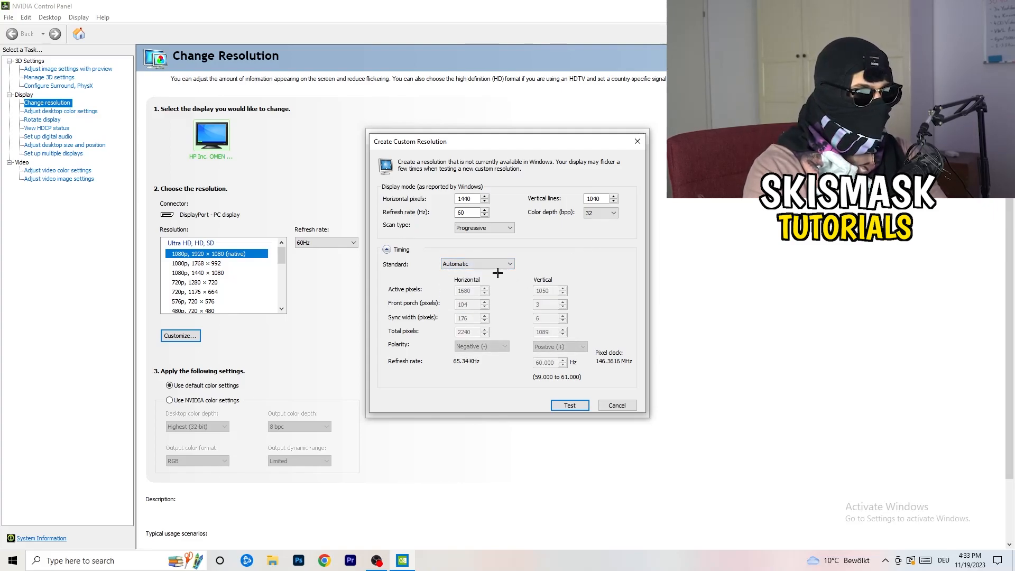
left_click(476, 263)
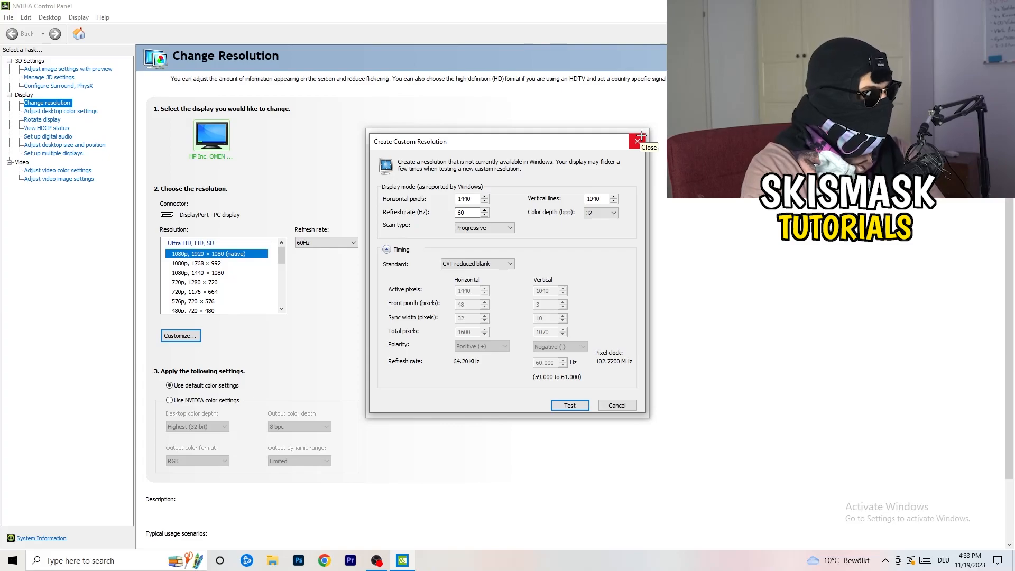
left_click(637, 141)
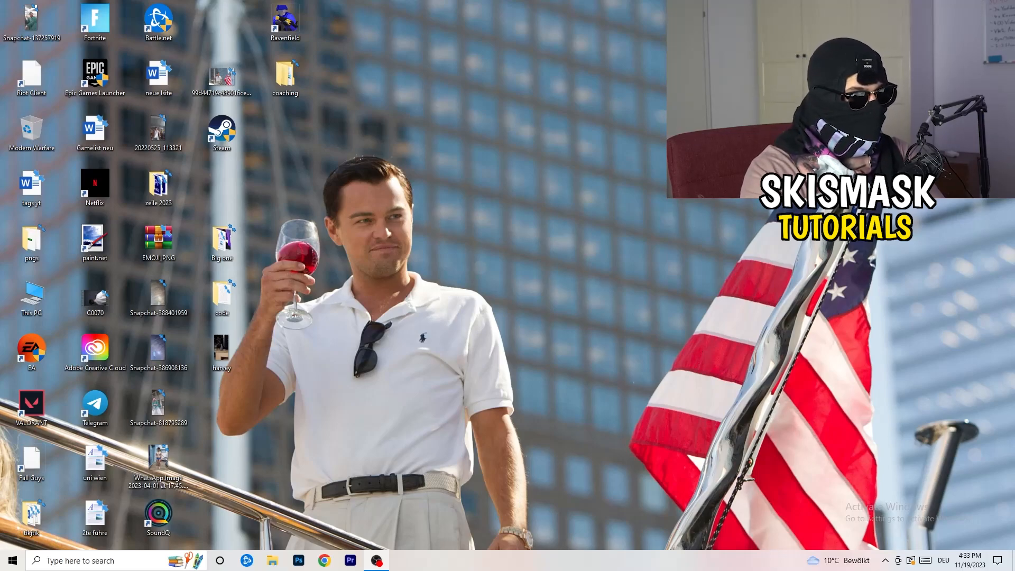
- Launch Windows Settings from the Start menu's gear icon
left_click(12, 560)
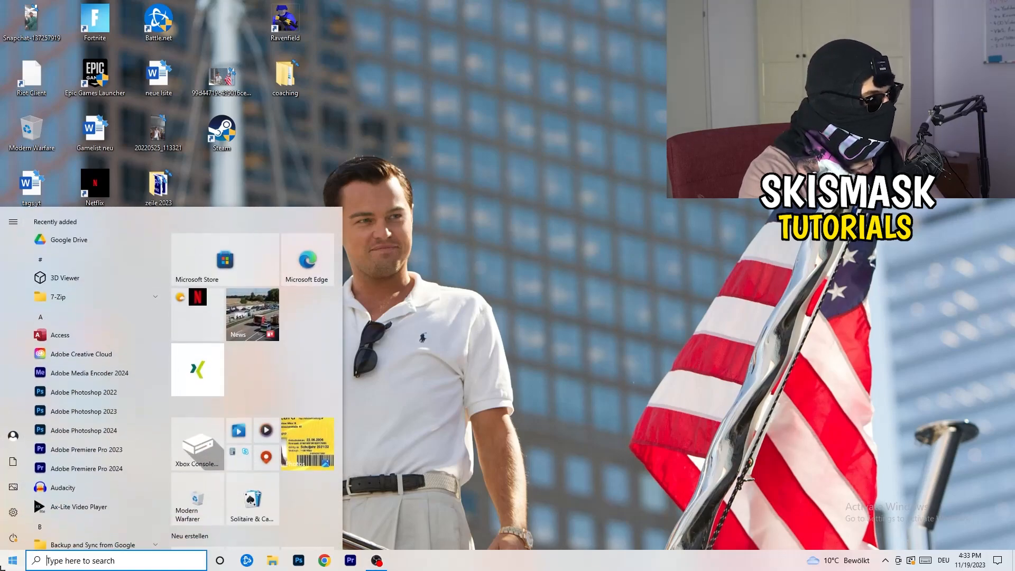
left_click(13, 512)
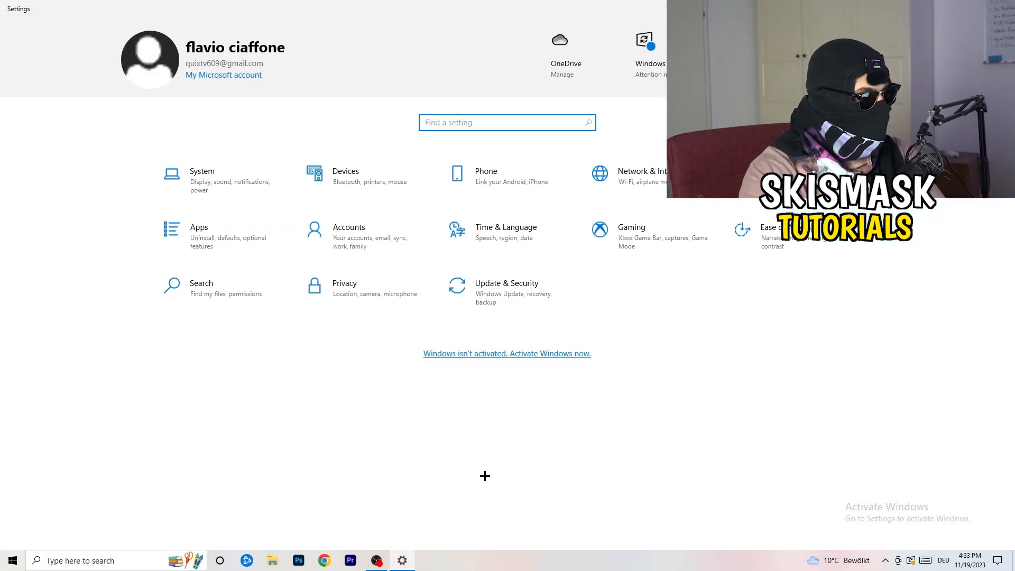
mouse_move(425, 387)
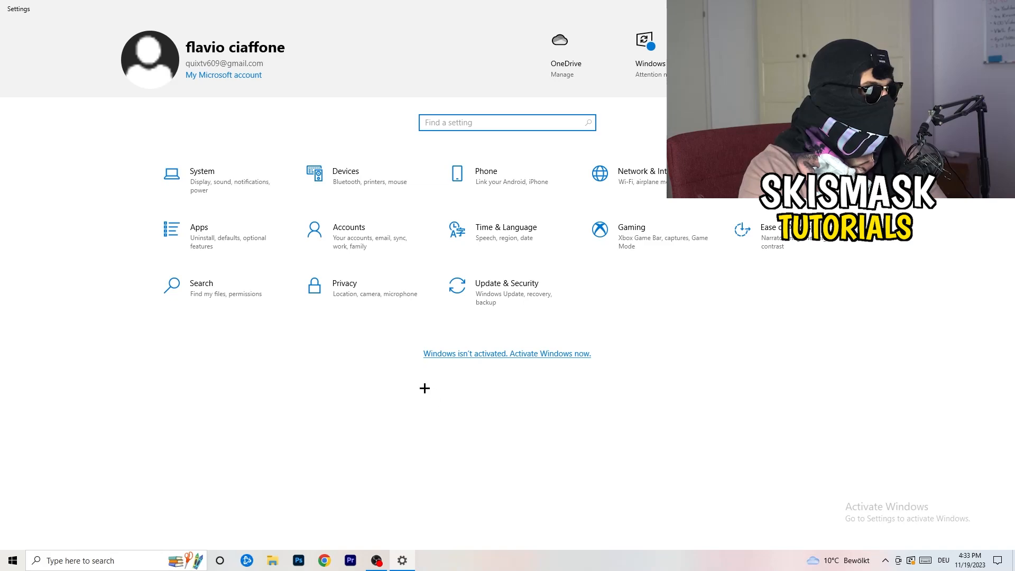
- Review Display at 1920 × 1080 with scaling kept at 100%, then return Home
left_click(202, 175)
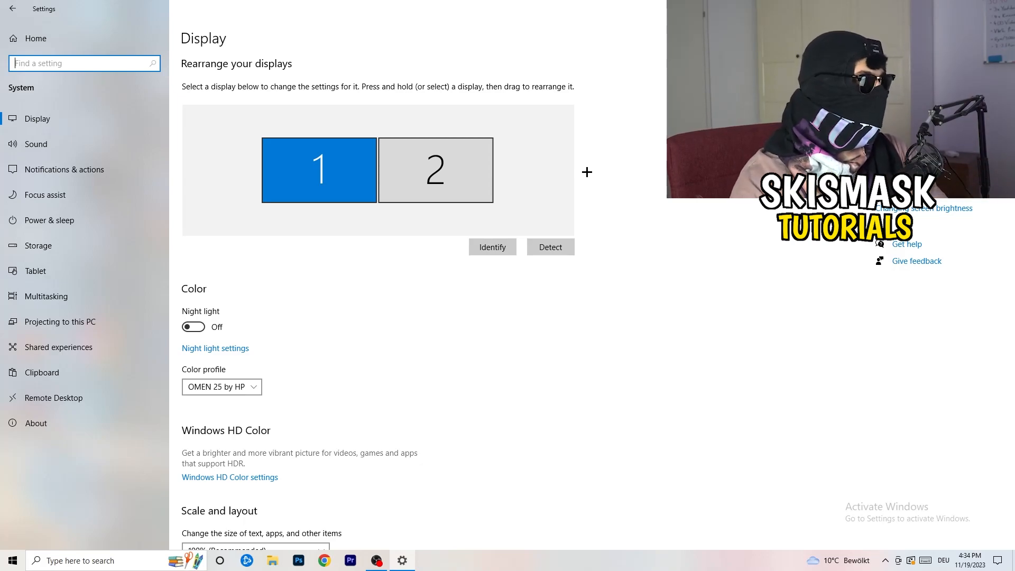
scroll("down", 3)
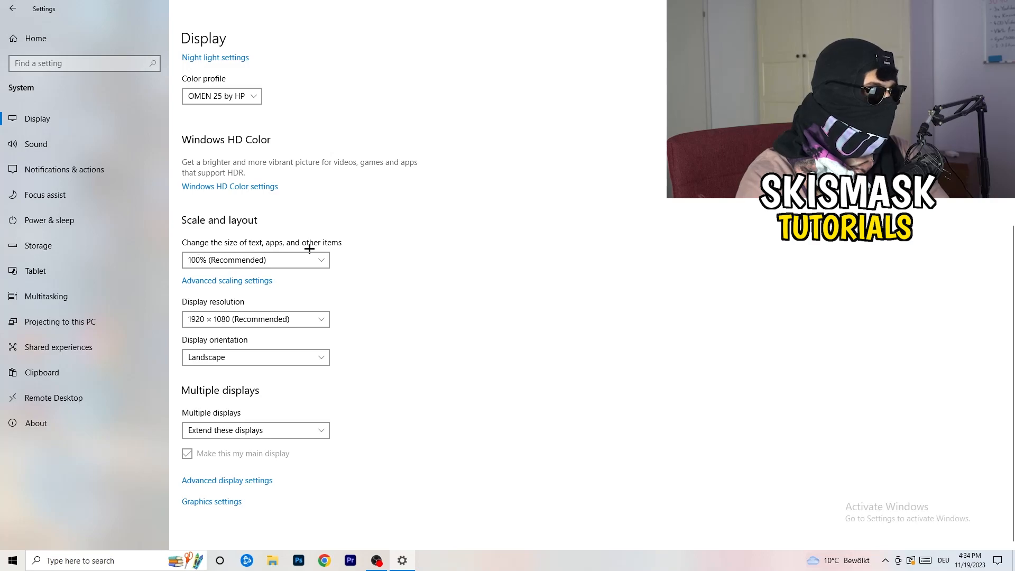
left_click(255, 259)
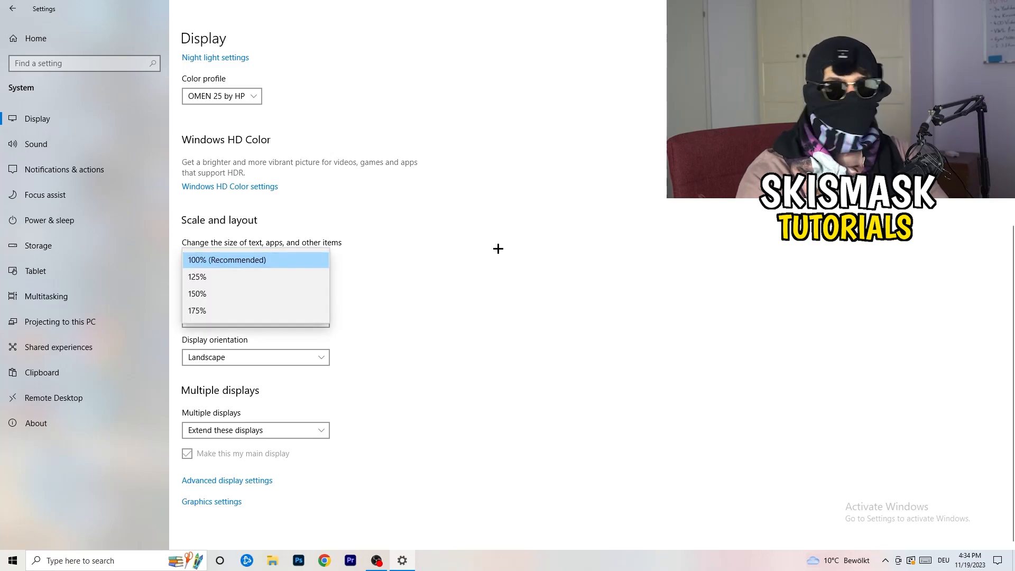
left_click(226, 260)
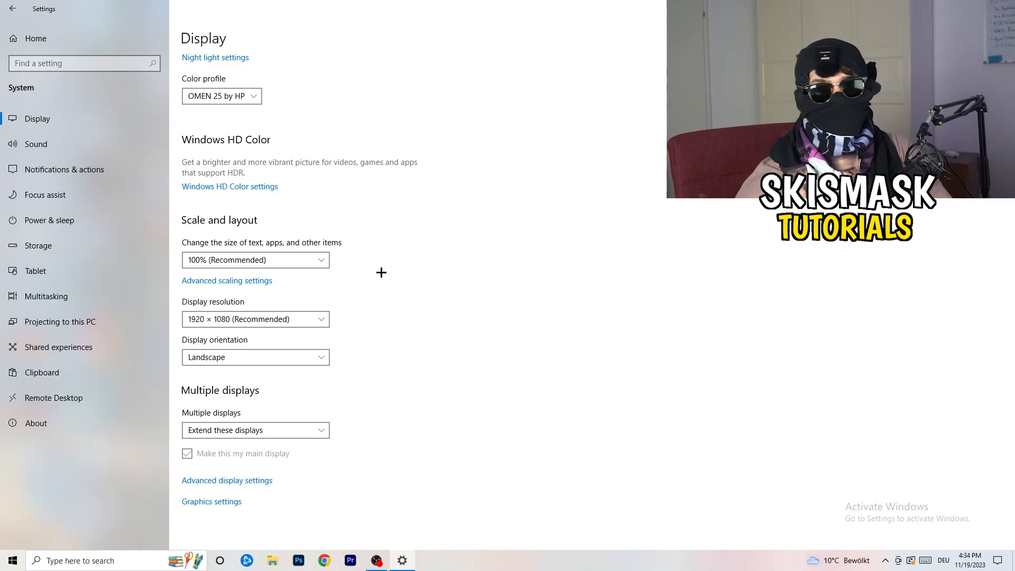
mouse_move(260, 346)
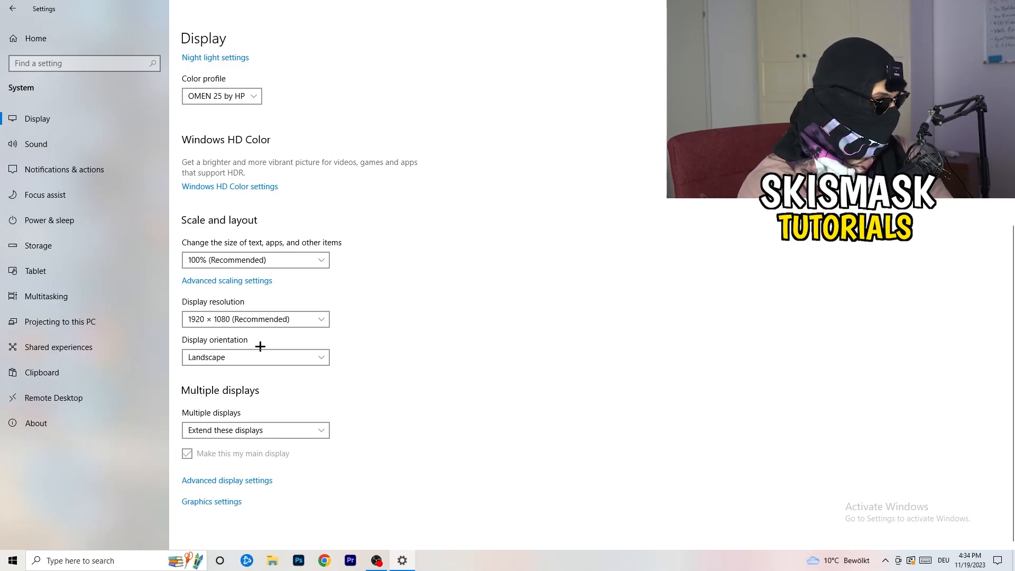
mouse_move(342, 370)
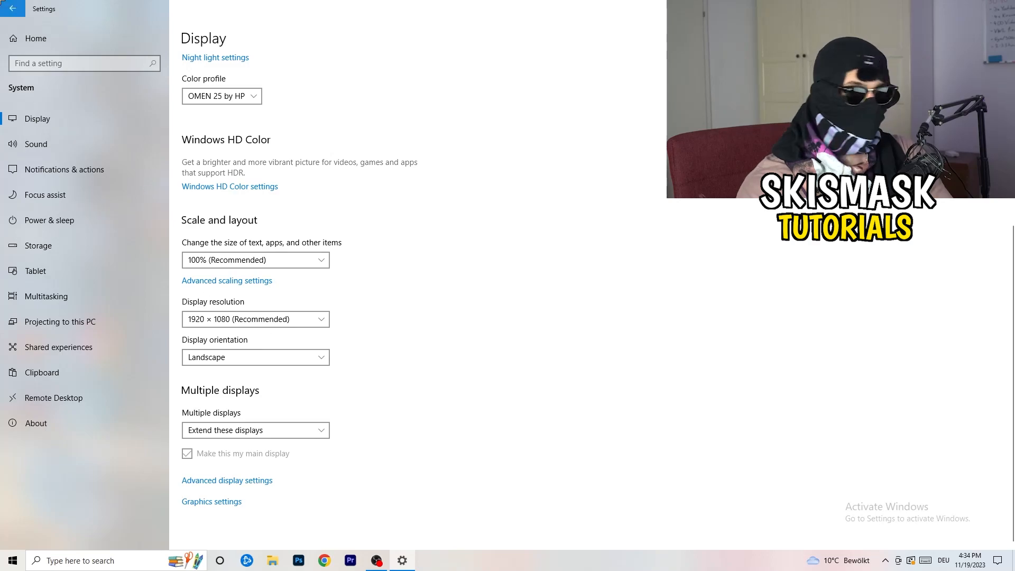
left_click(12, 9)
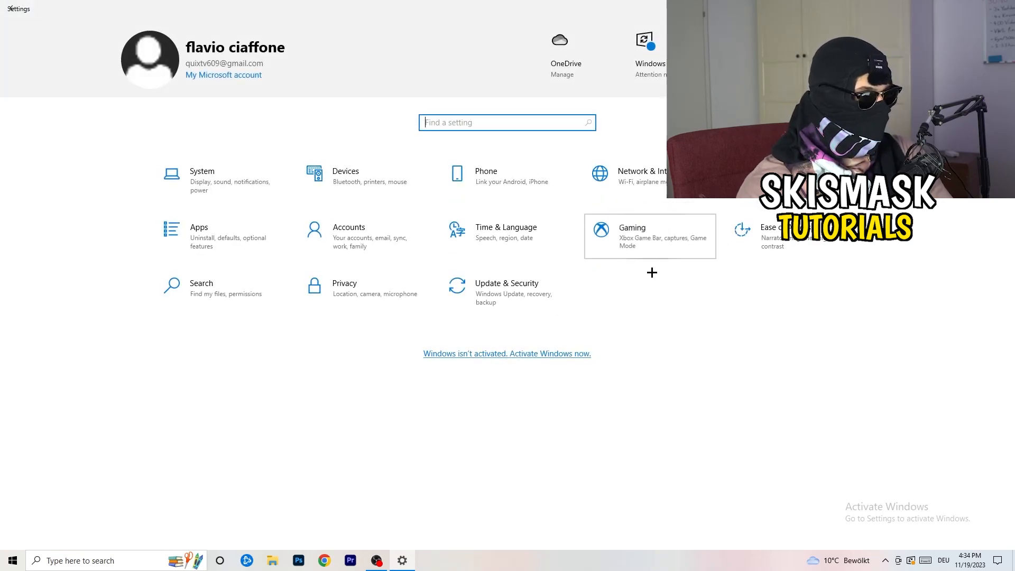
- Confirm Xbox Game Bar is off on the Gaming page, then go to Game Mode
left_click(632, 227)
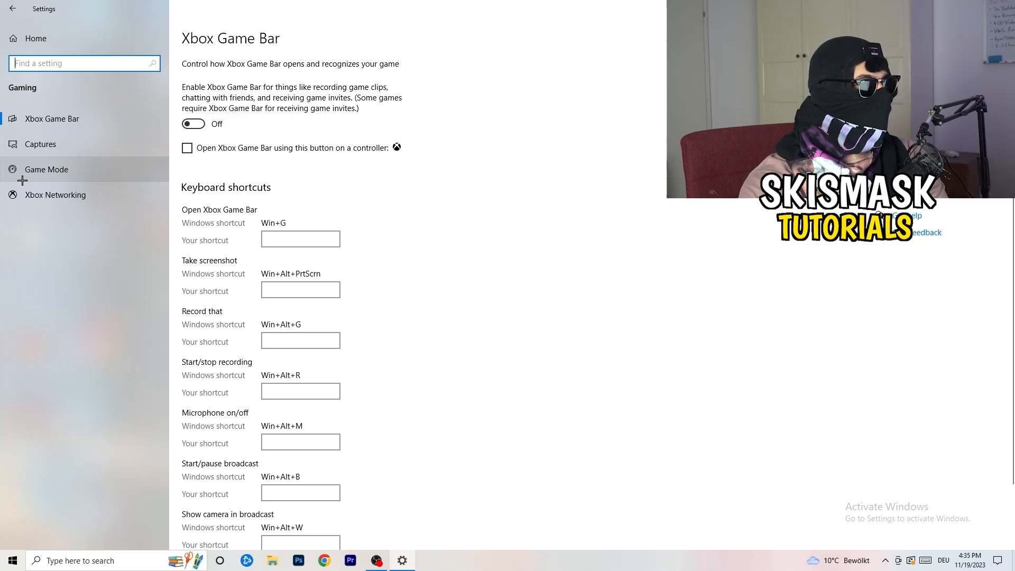
left_click(46, 169)
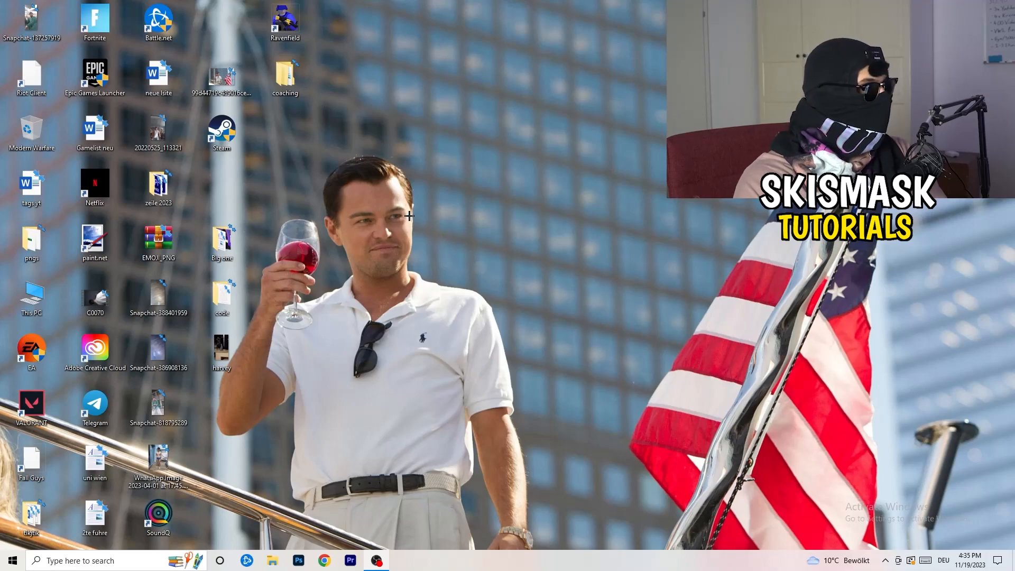
- Select the Steam desktop shortcut and open its Properties
left_click(221, 132)
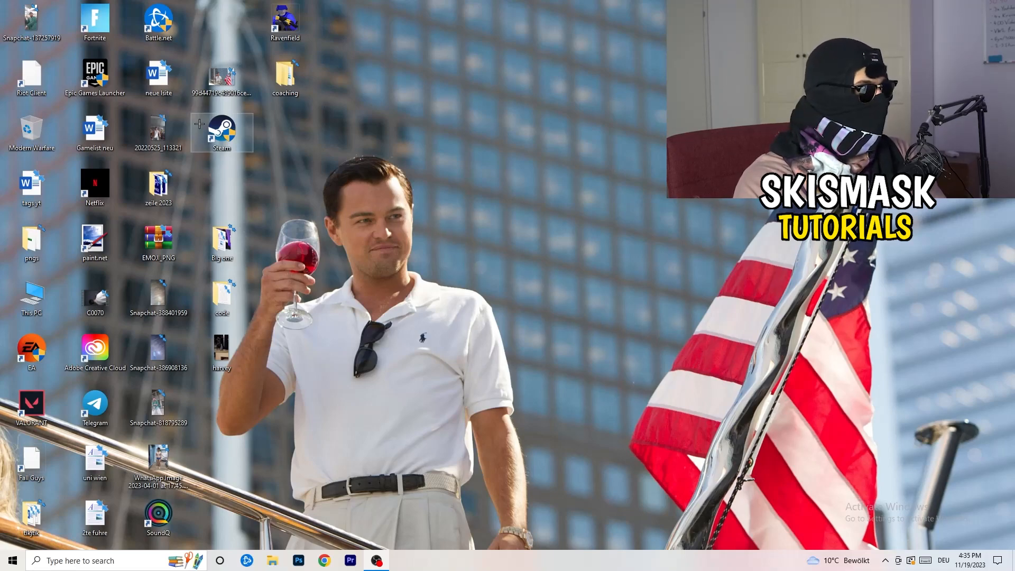
right_click(222, 133)
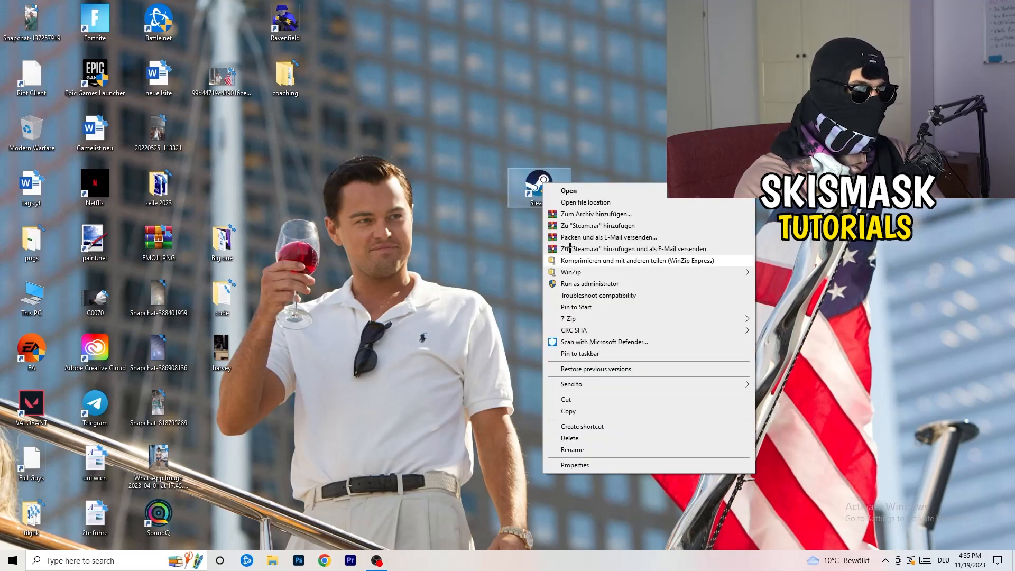
mouse_move(605, 430)
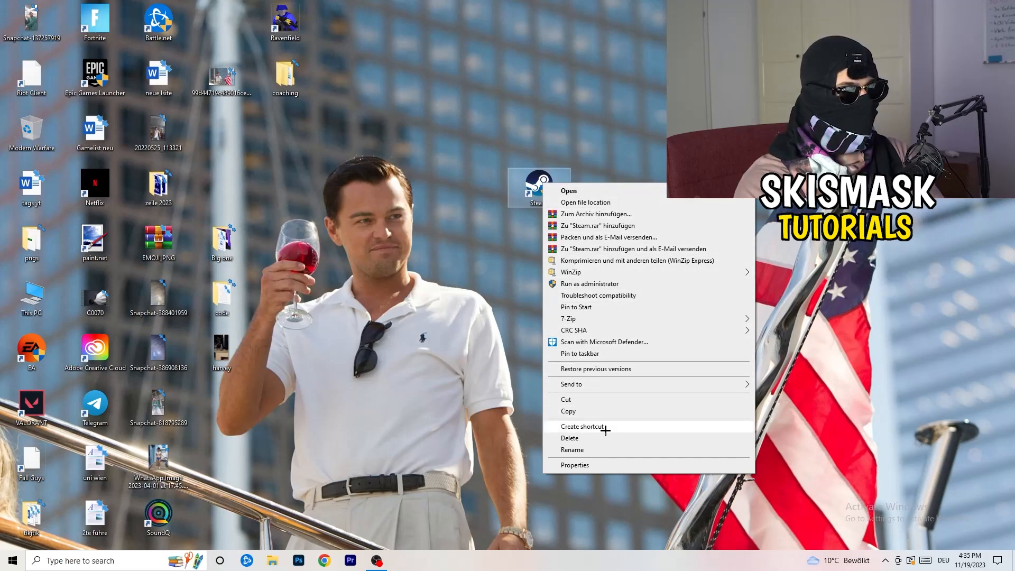
left_click(573, 464)
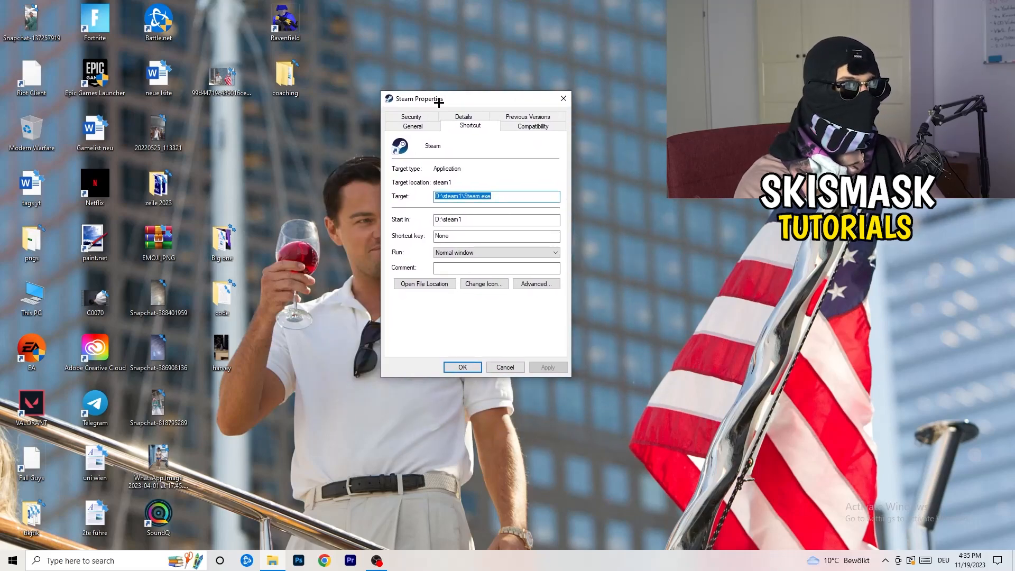
- Enable Windows 8 compatibility mode and Run as administrator for Steam, then apply
left_click(532, 126)
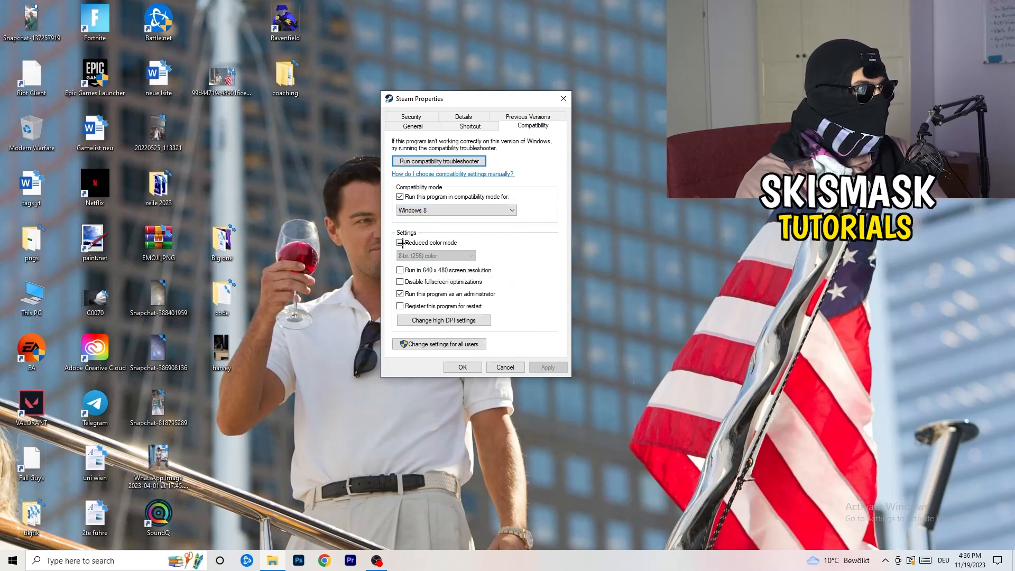
left_click(400, 243)
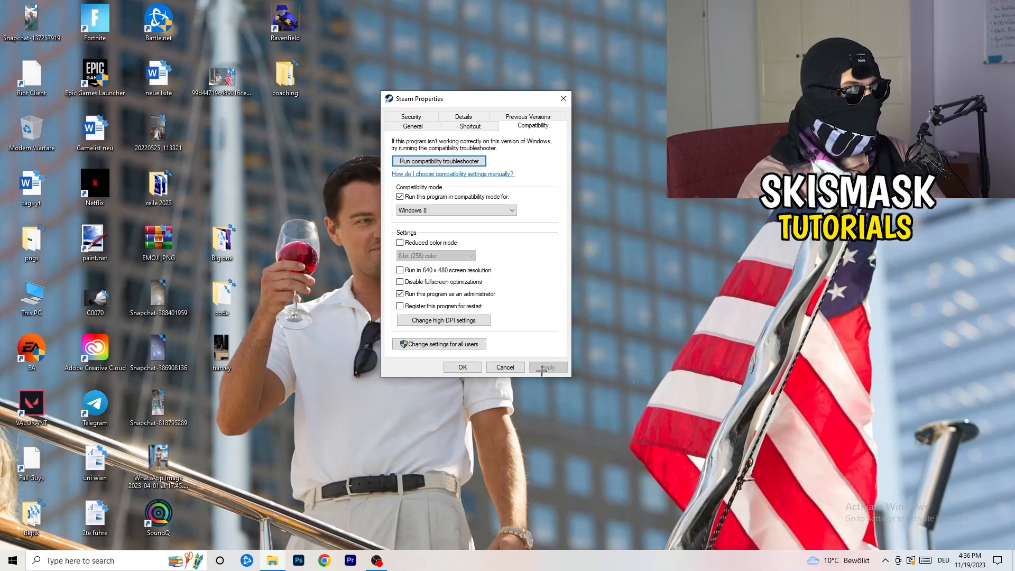
left_click(462, 367)
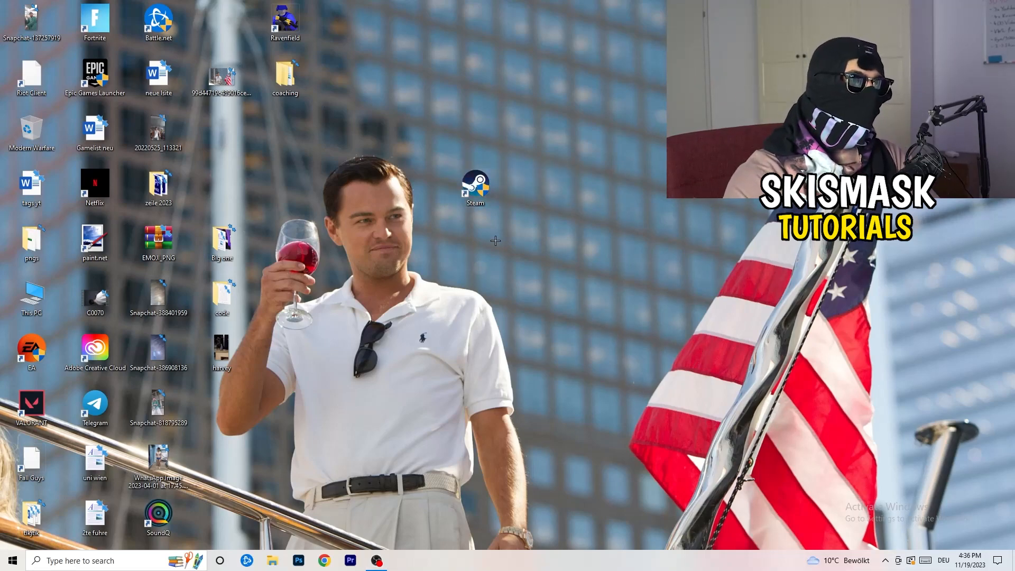
mouse_move(557, 258)
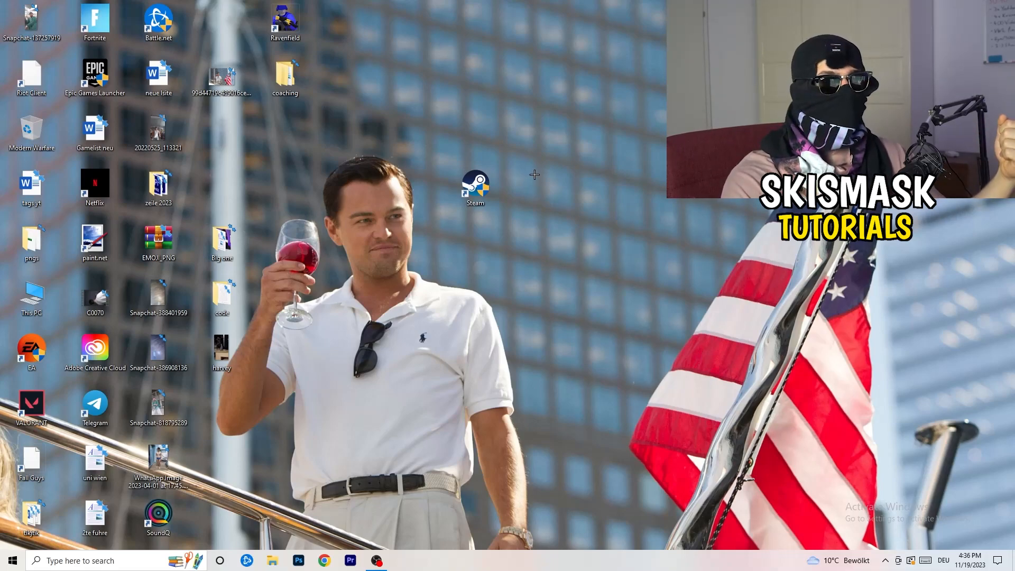
- Move the Steam shortcut left and reopen its Properties to review the tabs
left_click_drag(475, 188, 349, 187)
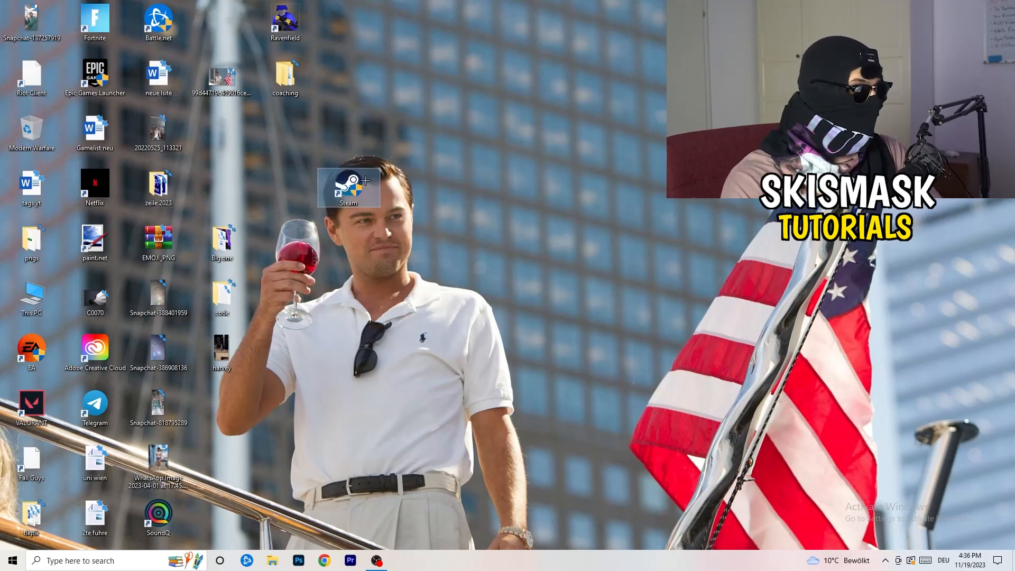
right_click(347, 186)
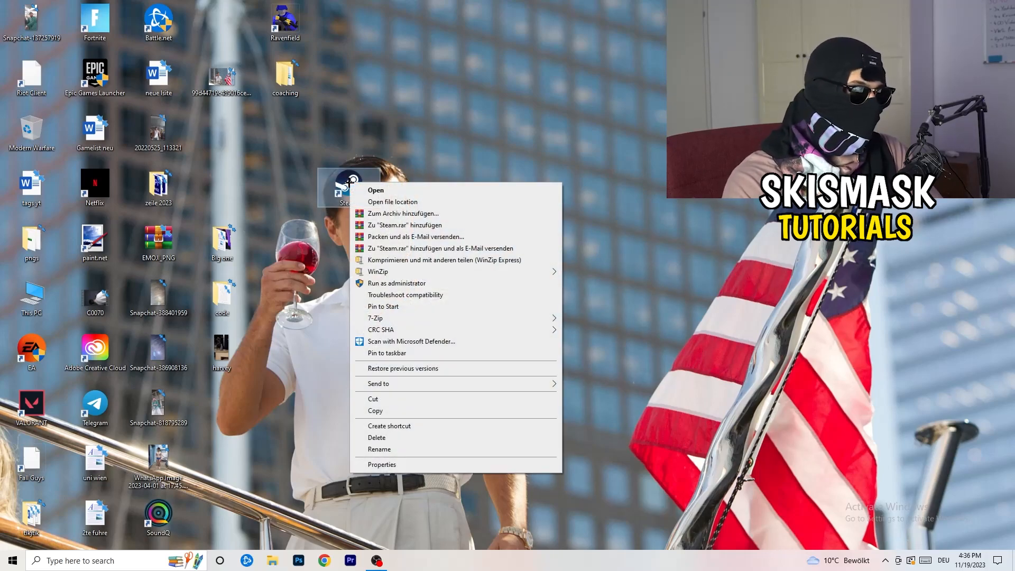
left_click(381, 464)
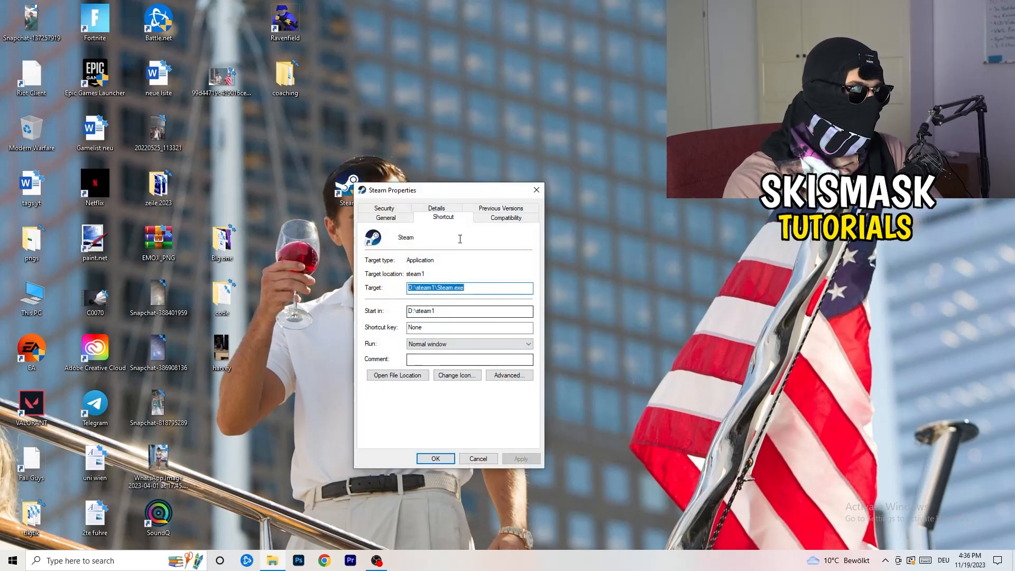
left_click(505, 217)
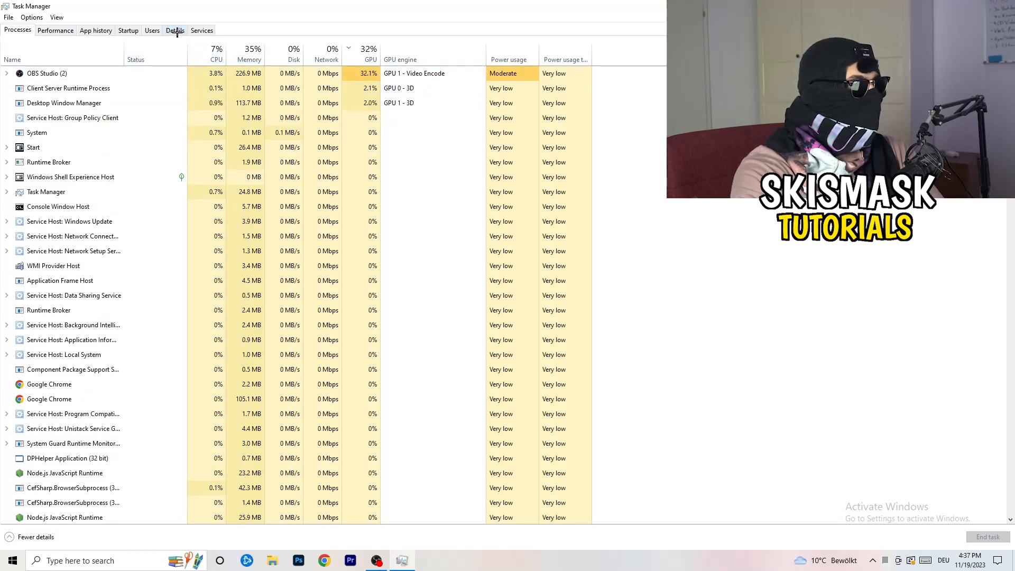
- Switch Task Manager to the Details tab and select the process to reprioritize
left_click(175, 30)
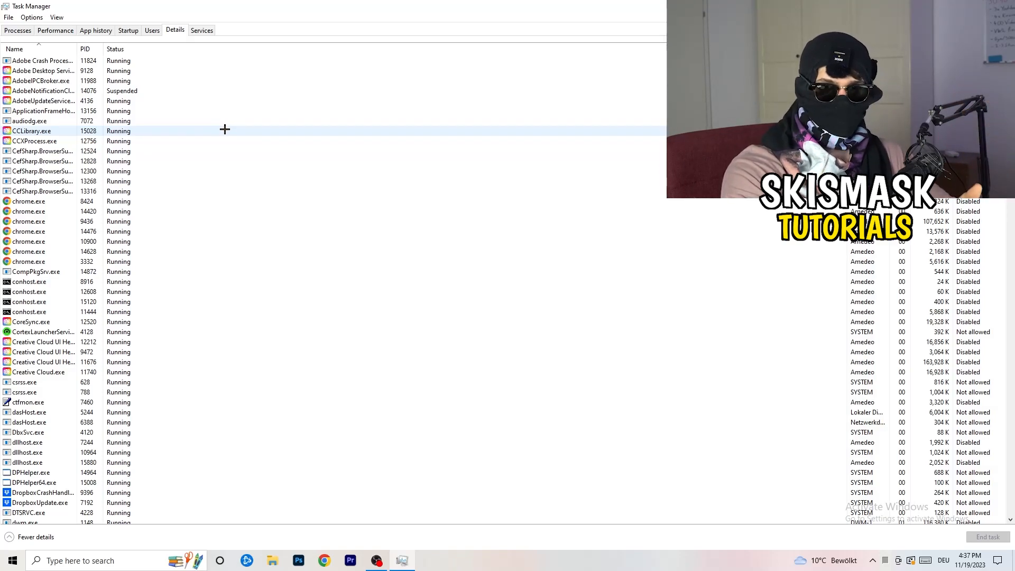
left_click(78, 222)
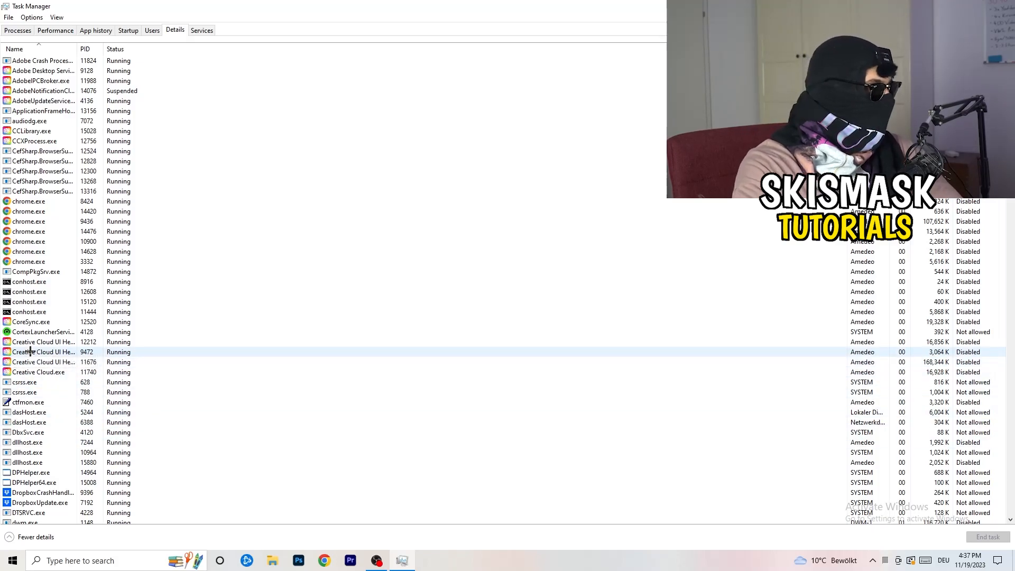
- Show the priority levels for Creative Cloud UI Helper (PID 9472), currently Normal
right_click(43, 351)
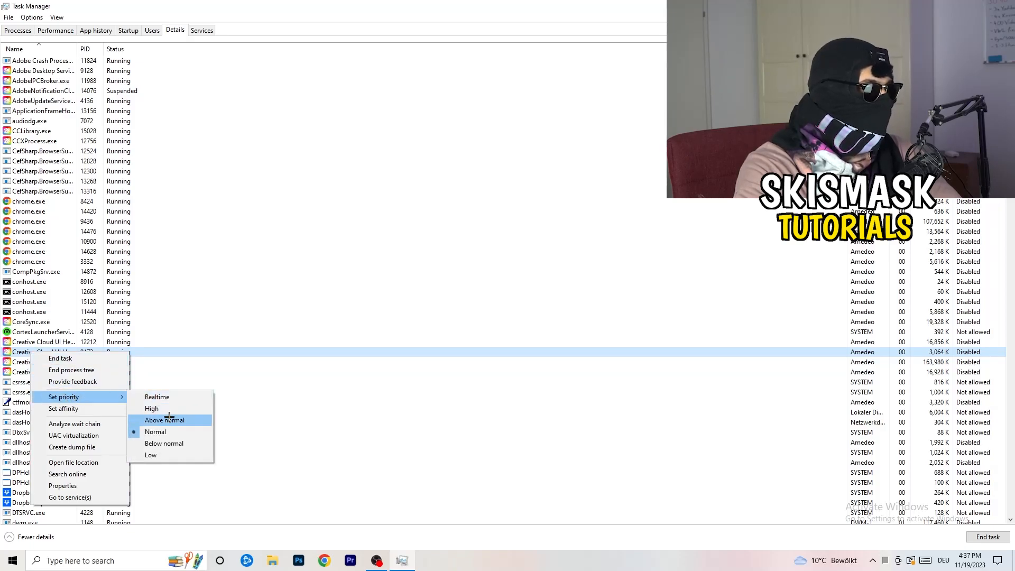
mouse_move(151, 409)
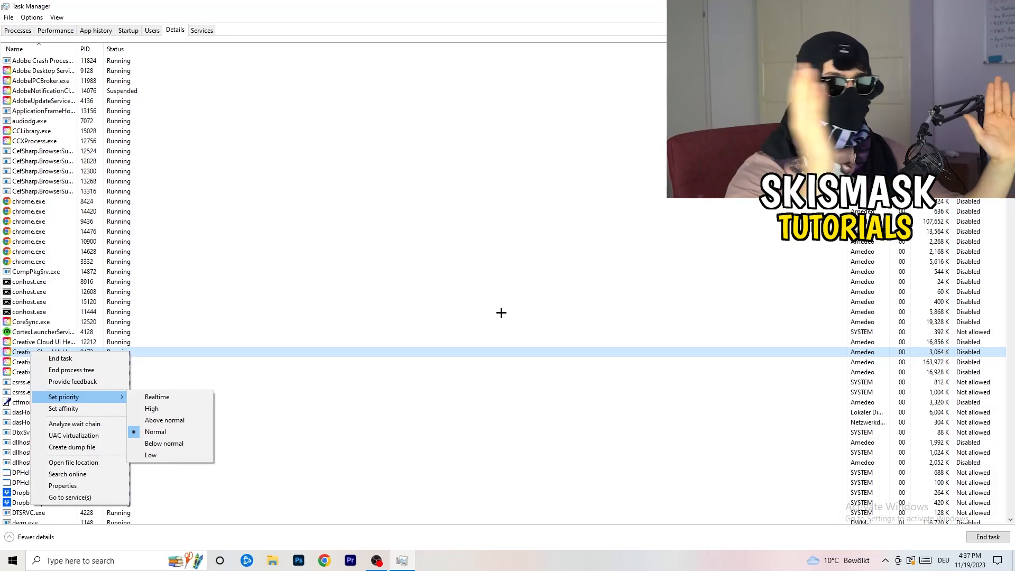
mouse_move(513, 316)
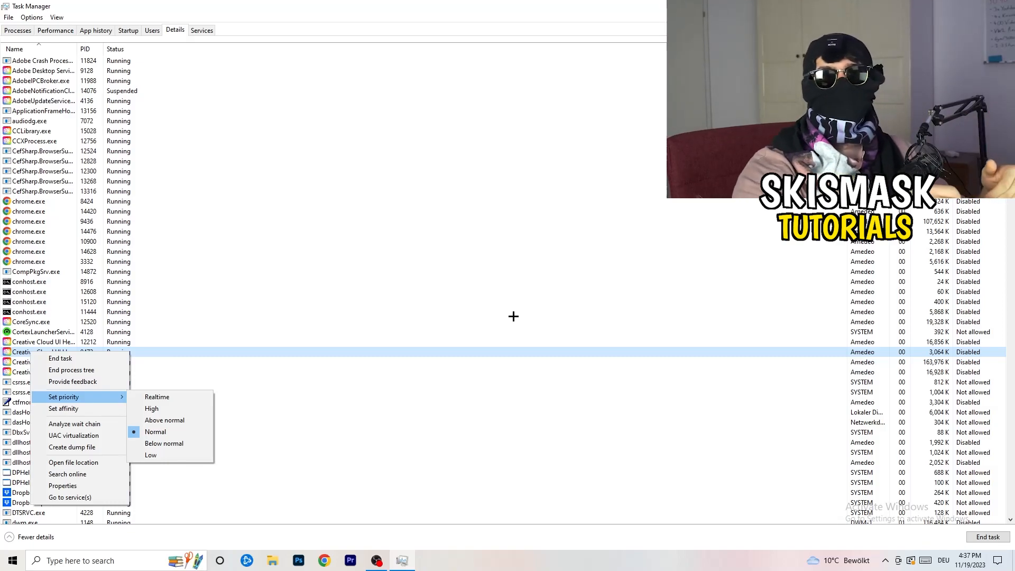
mouse_move(523, 320)
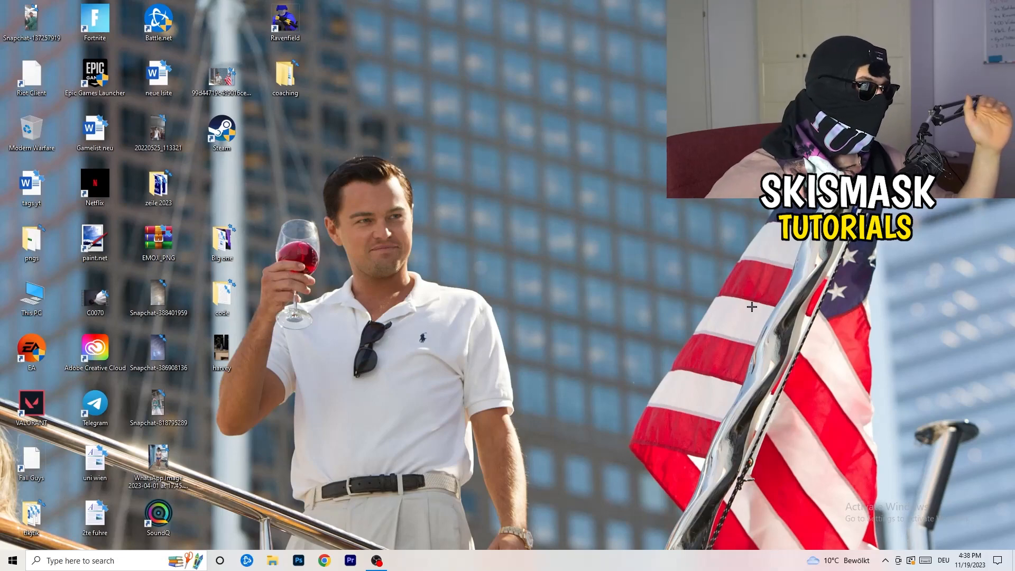
mouse_move(754, 306)
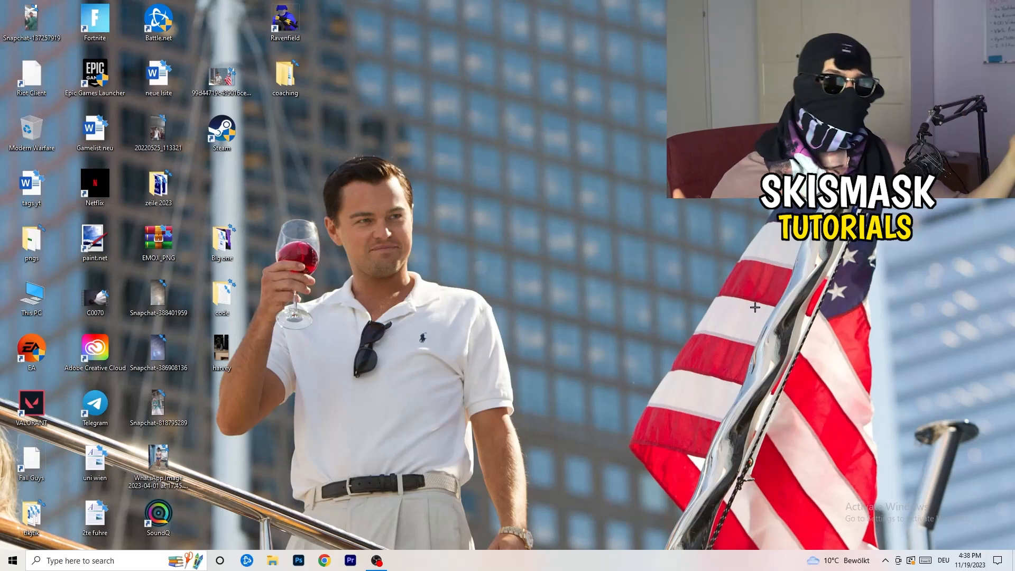